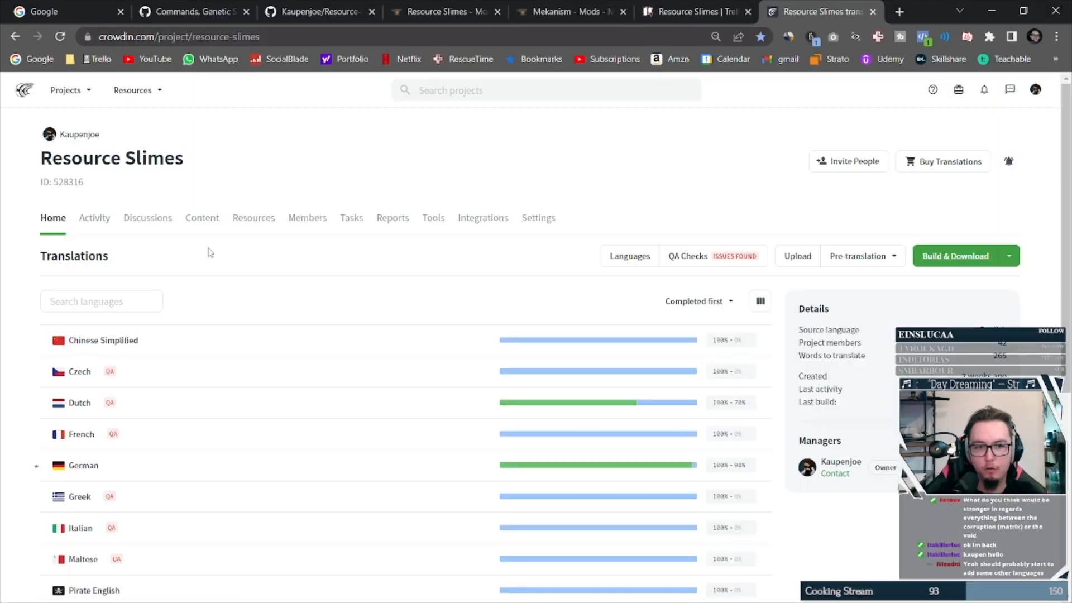
Show the Target Languages dialog listing the project's 22 translation languages.
click(629, 256)
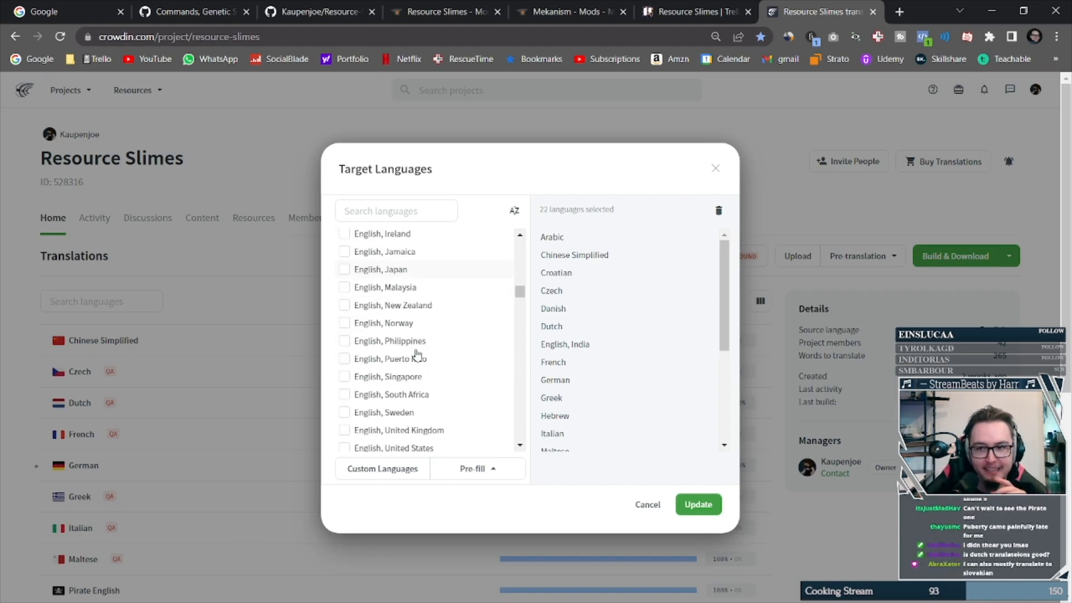
scroll(down, 3)
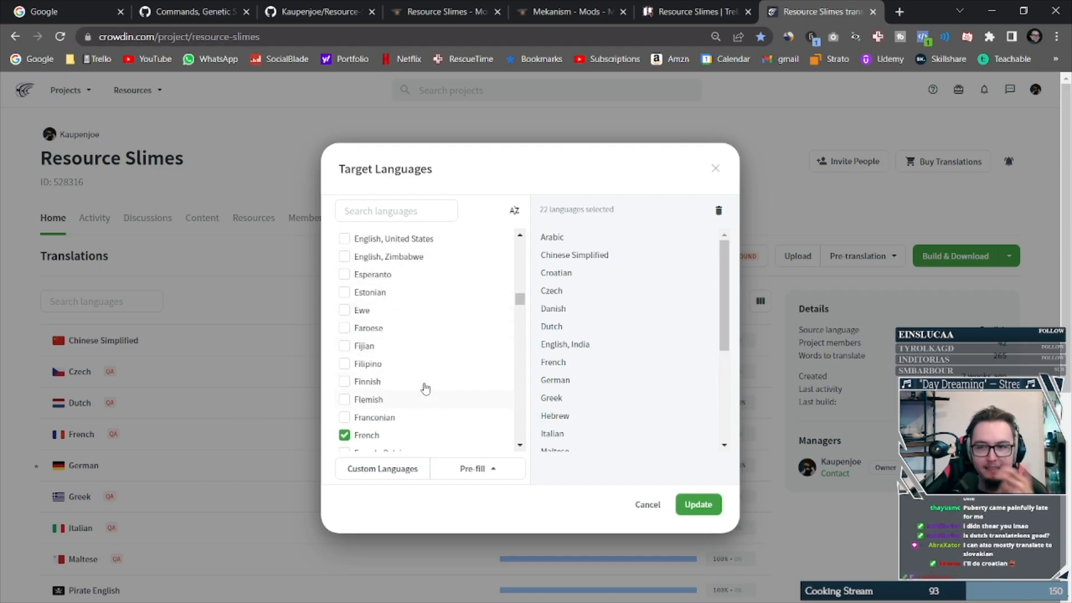
scroll(down, 3)
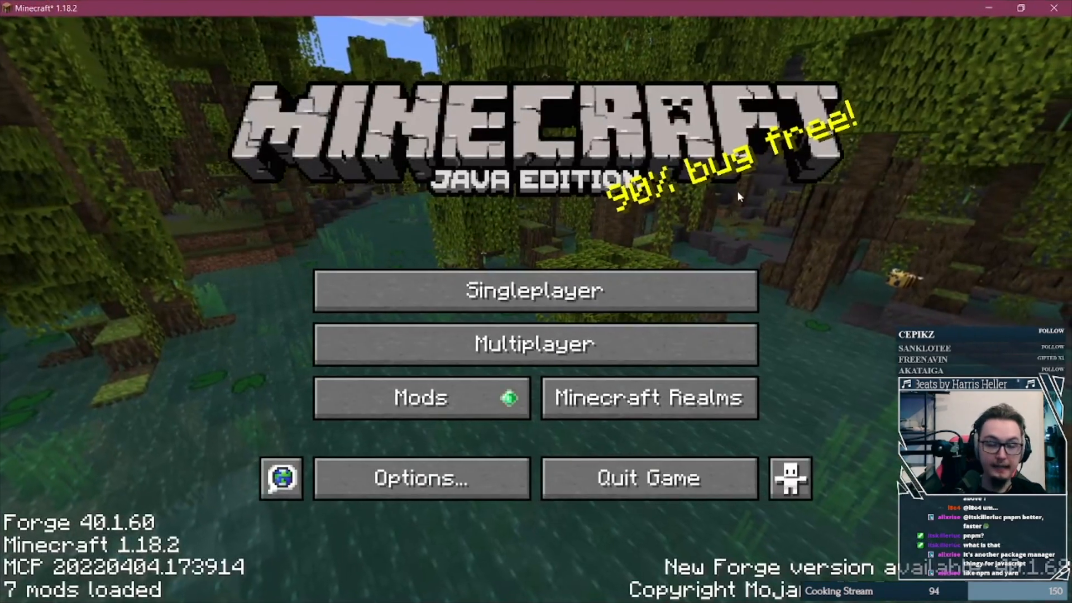
Bring up the Resource Slimes CurseForge page with the new logo and 829 downloads.
click(534, 290)
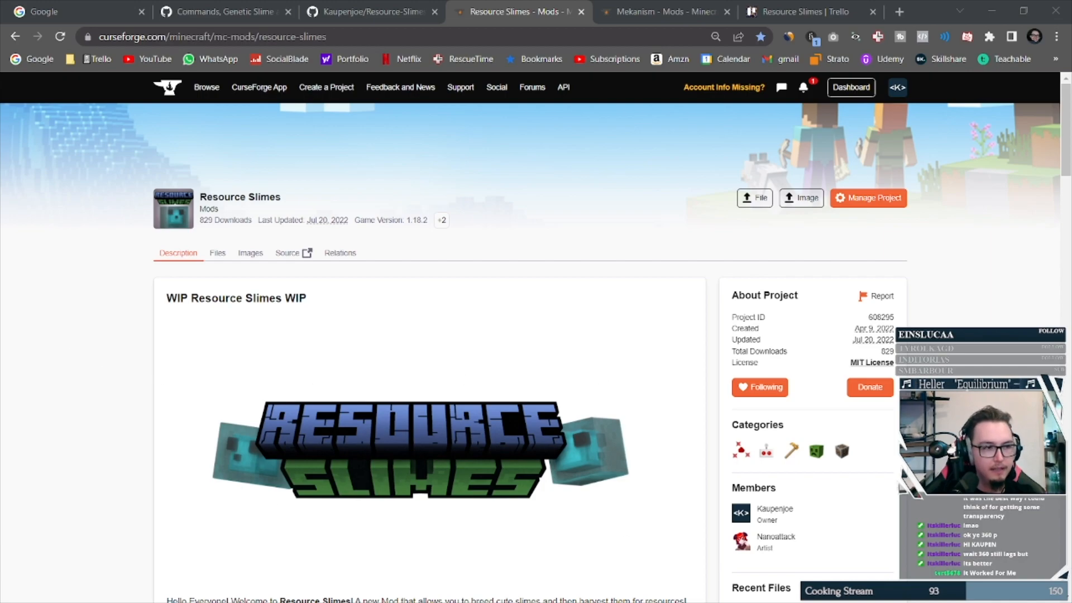
mouse_move(265, 379)
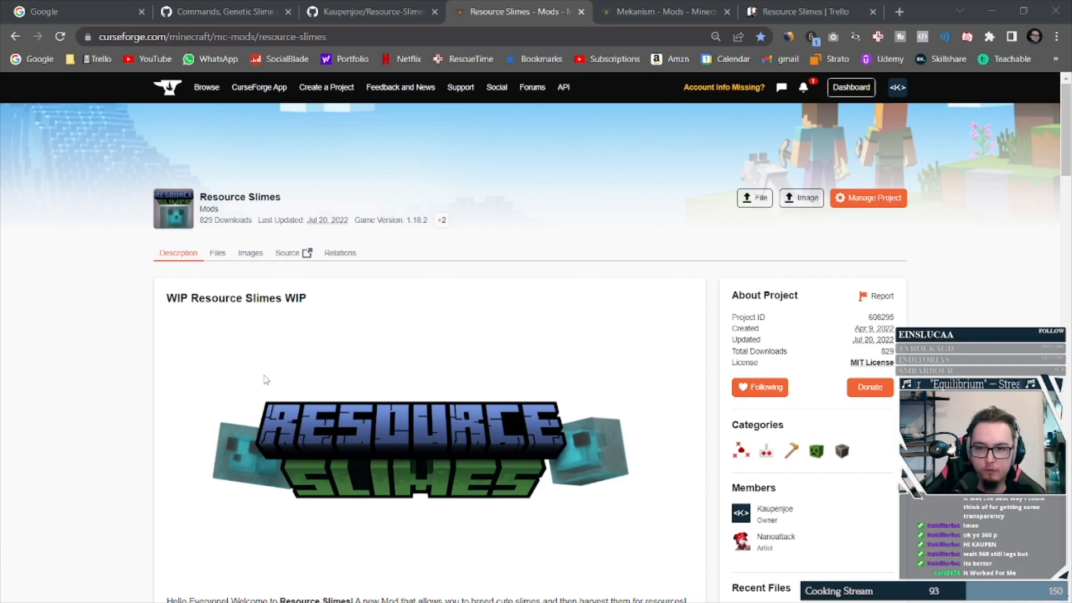
Retarget pull request #5 to a different base branch and confirm the change.
click(225, 12)
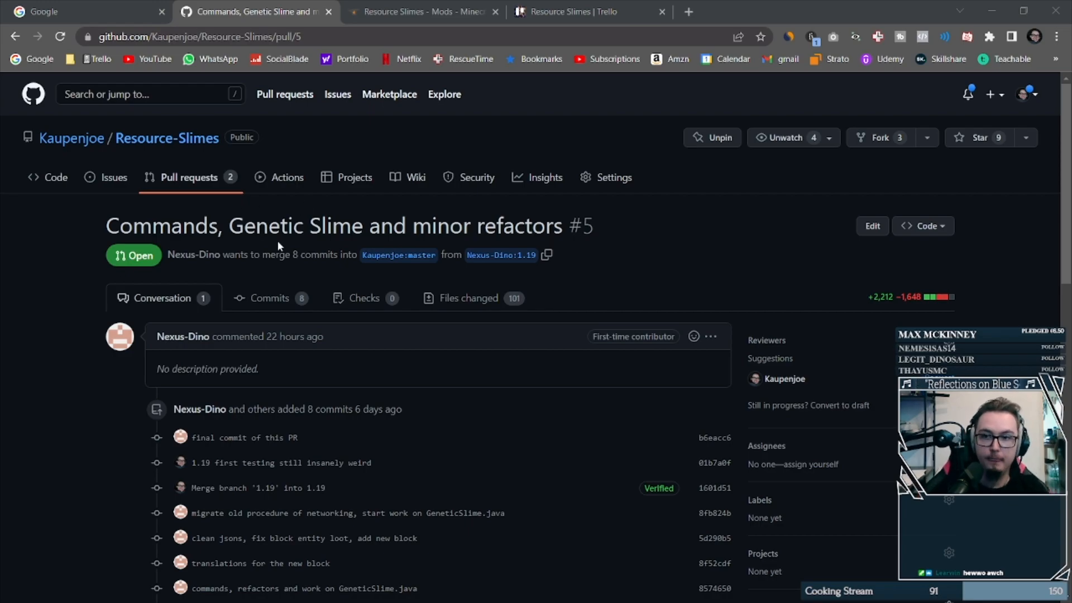
click(528, 239)
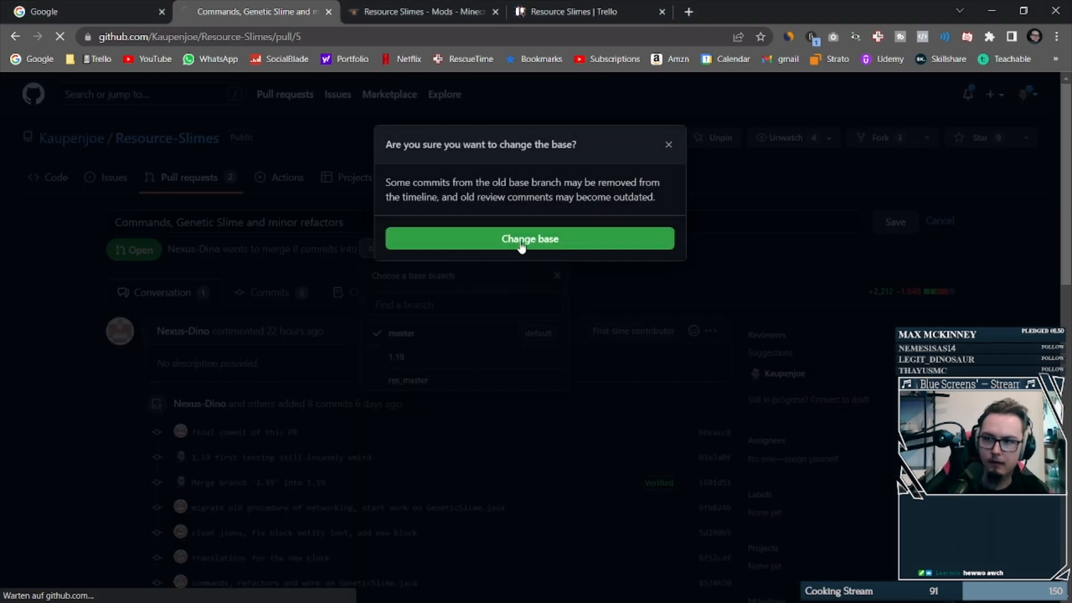
click(529, 239)
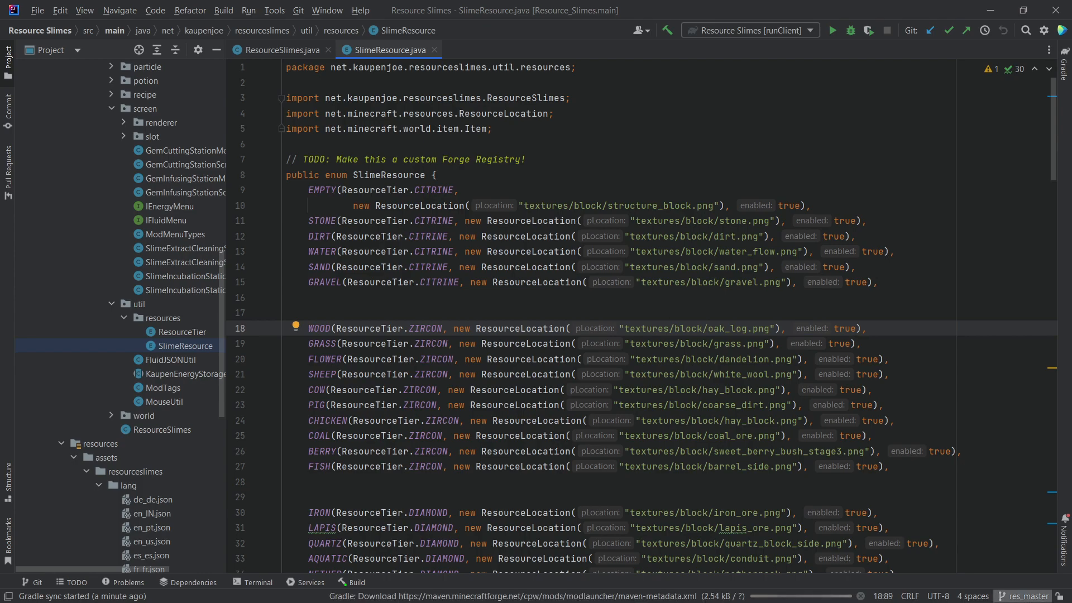
Check out the local master branch from the Git branches popup.
click(931, 442)
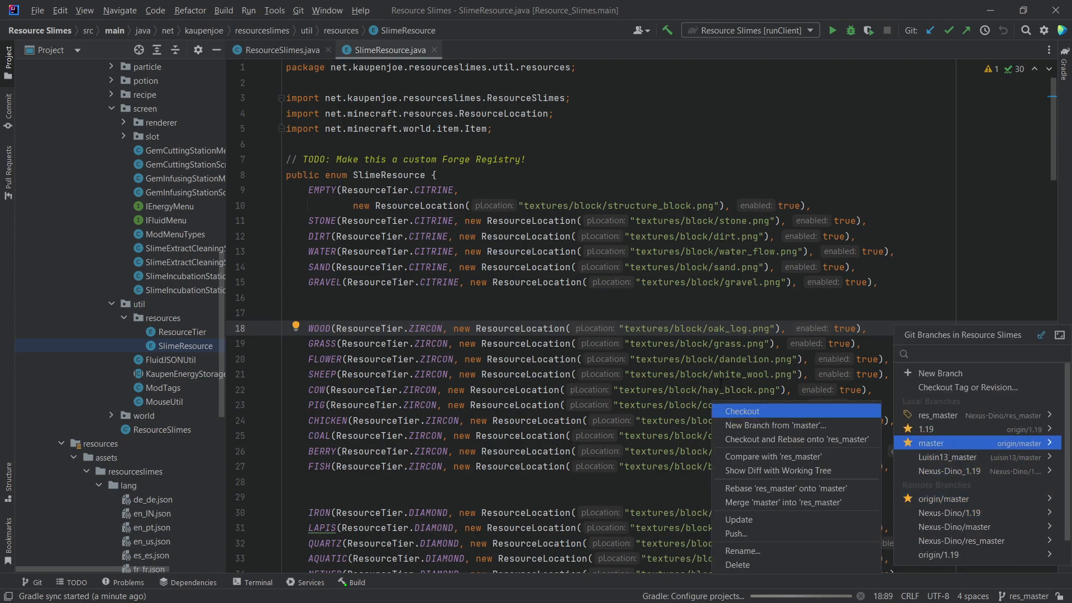
click(742, 411)
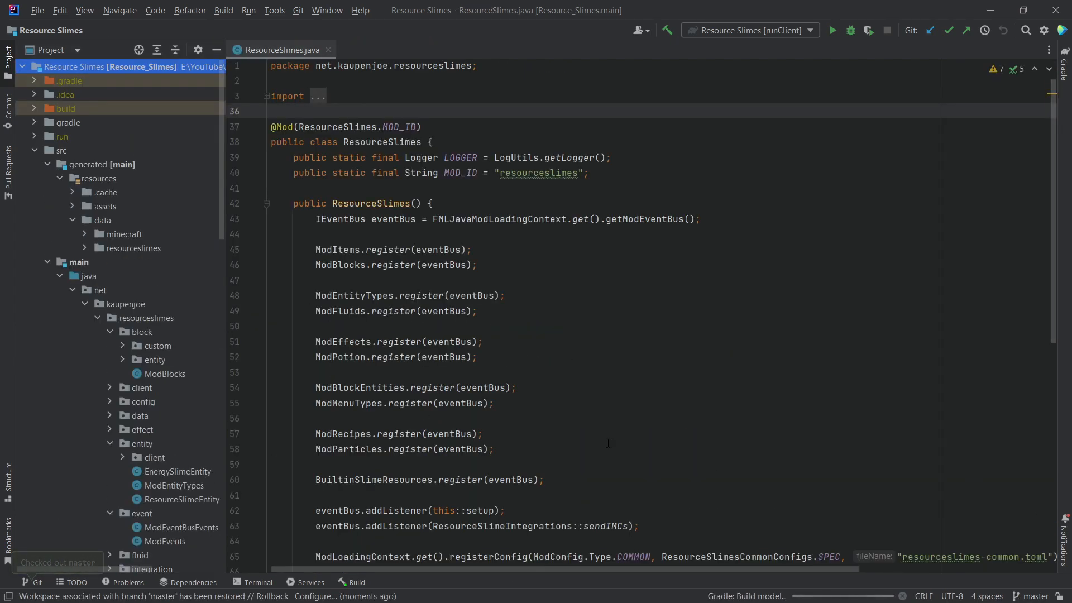
Read through the deferred Forge registry registrations for each slime resource.
scroll(down, 3)
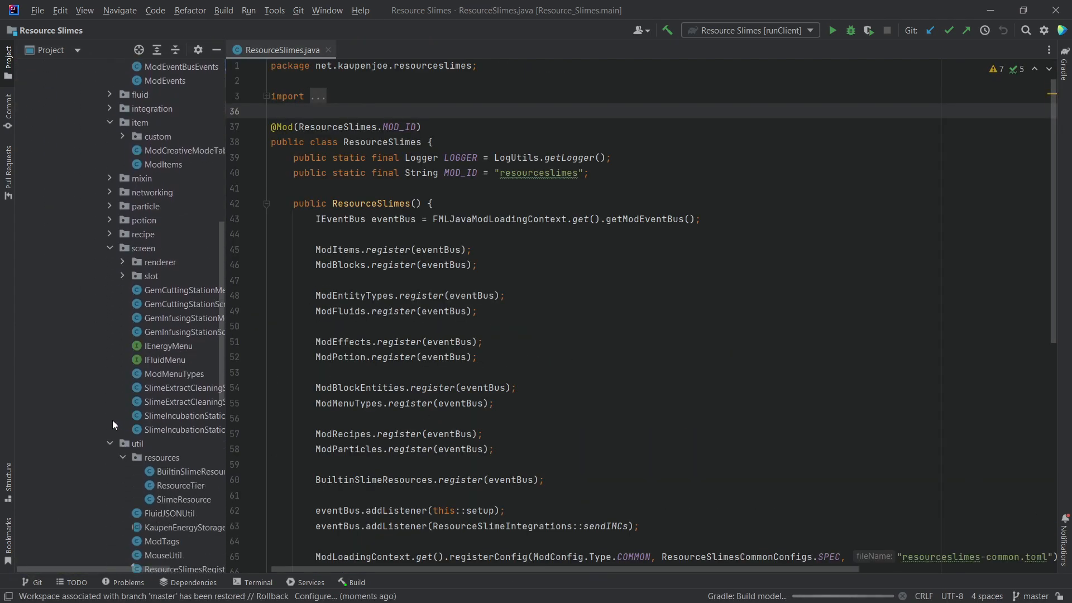
scroll(down, 3)
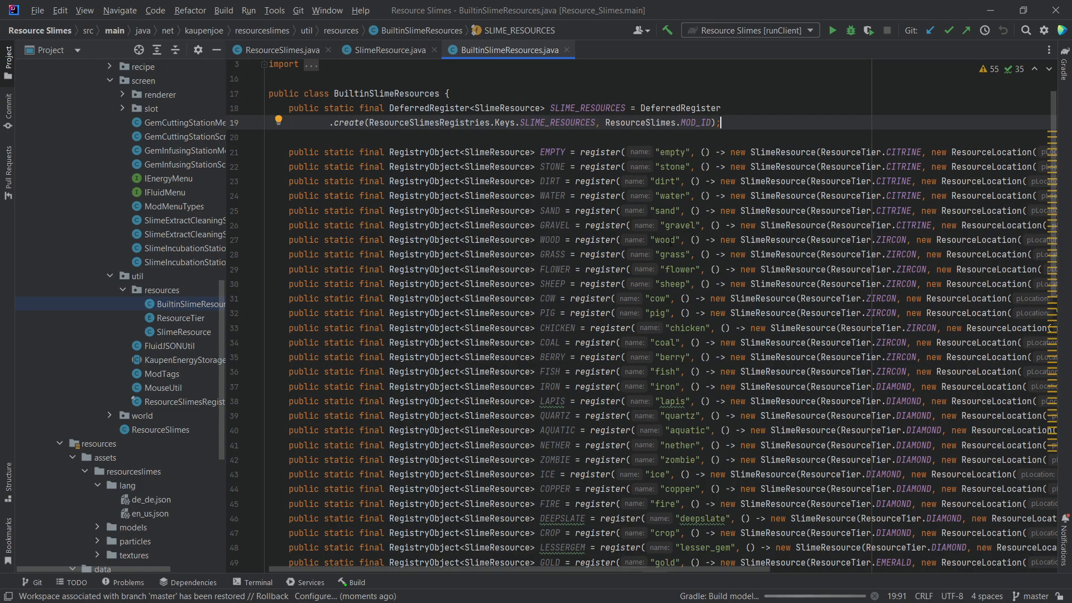
scroll(down, 3)
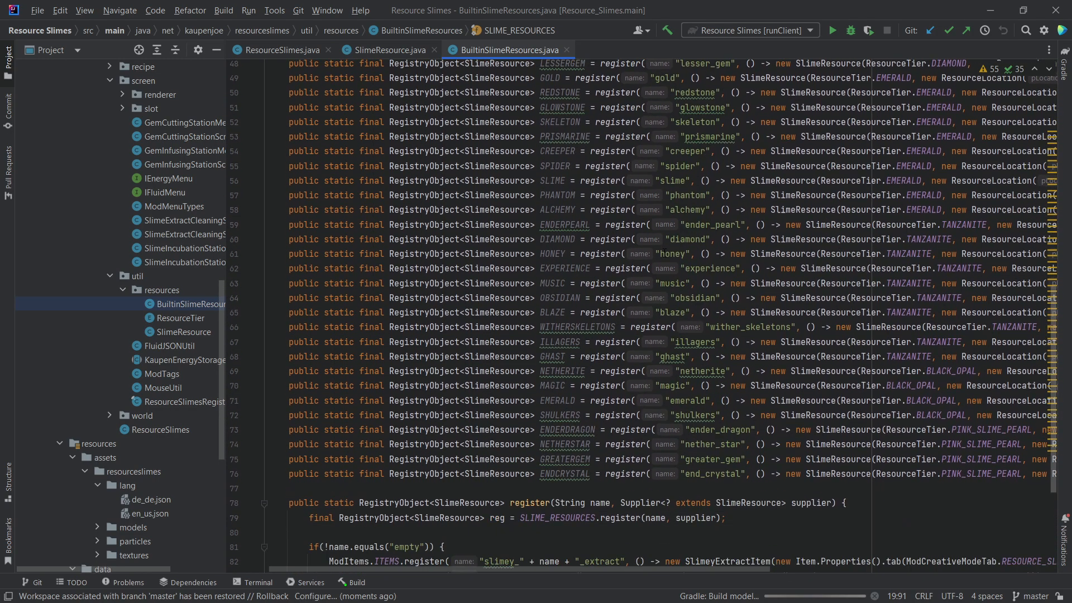
scroll(down, 3)
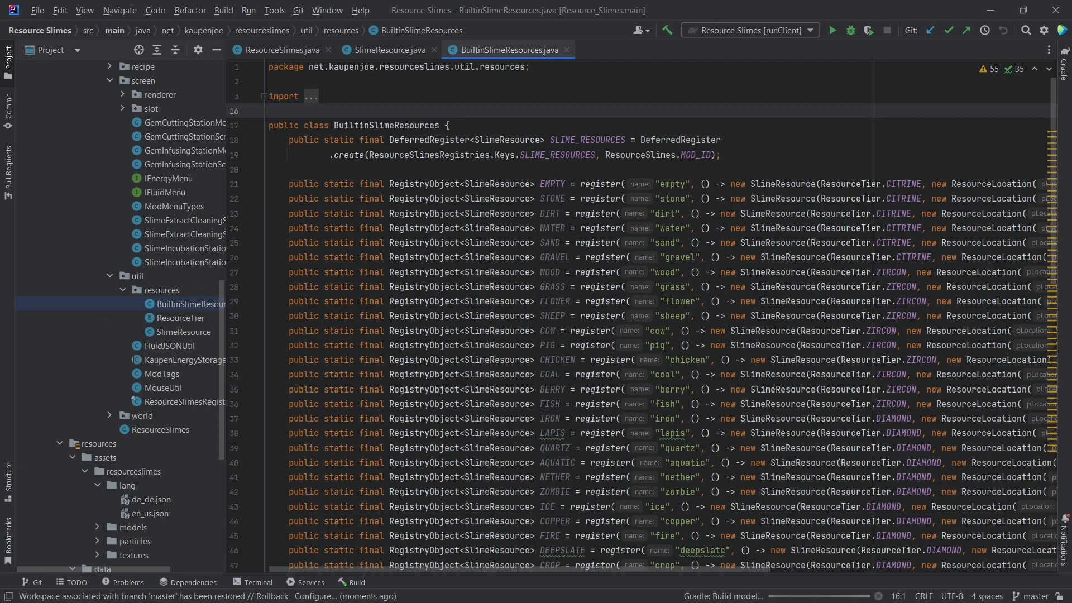
scroll(down, 3)
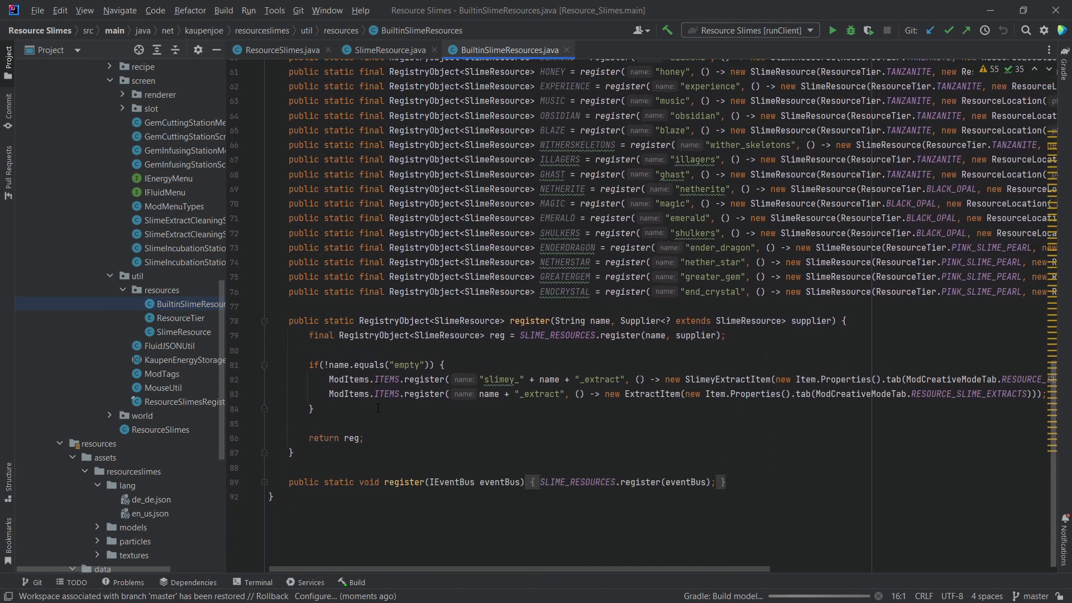
scroll(down, 3)
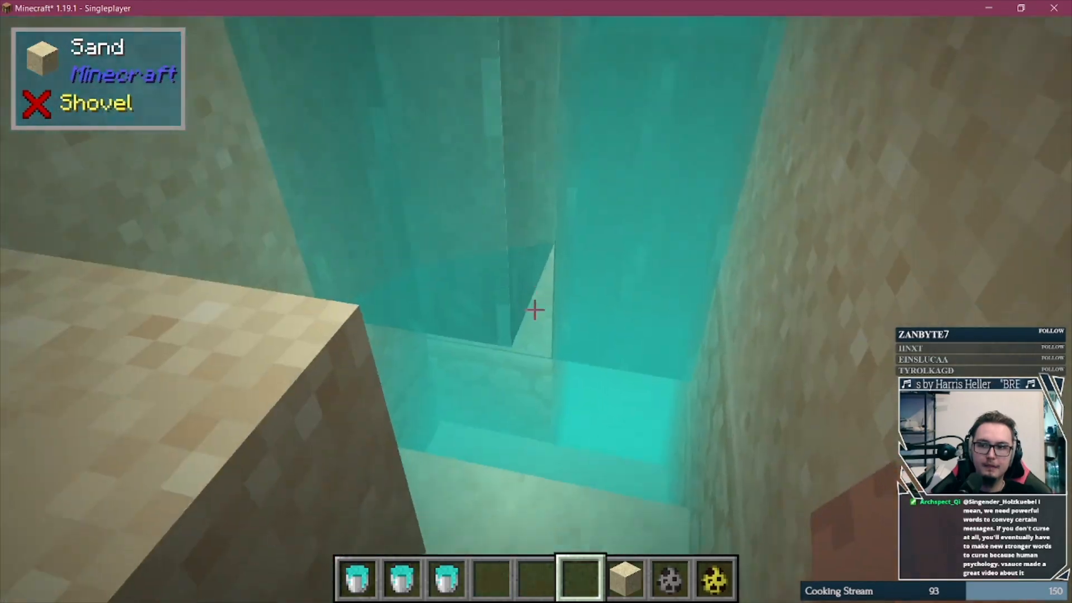
mouse_move(536, 311)
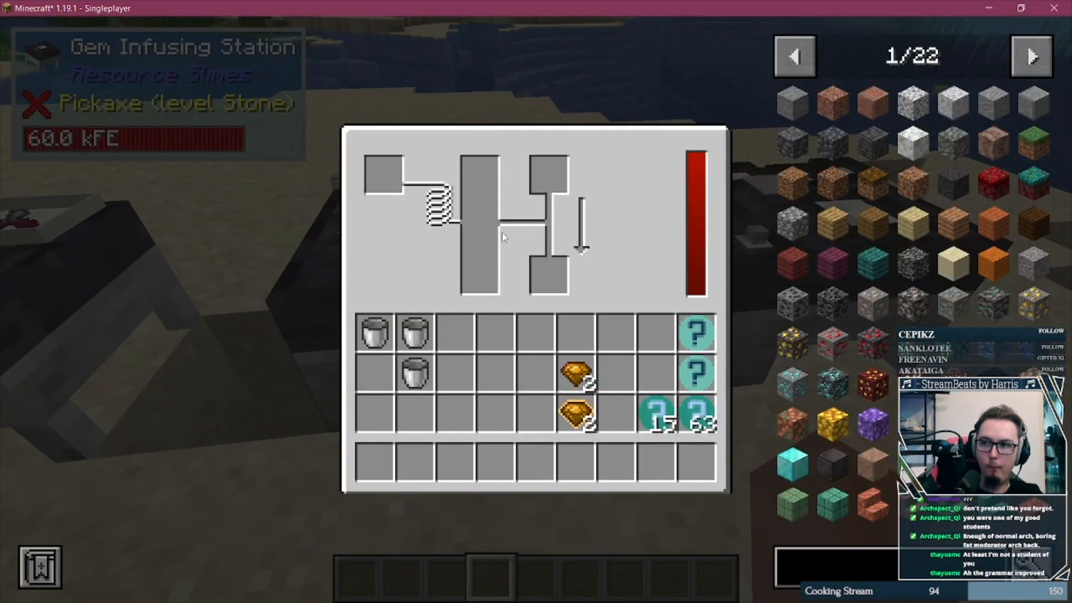
Leave the Gem Infusing Station GUI and view the mod stations on the beach.
key(Escape)
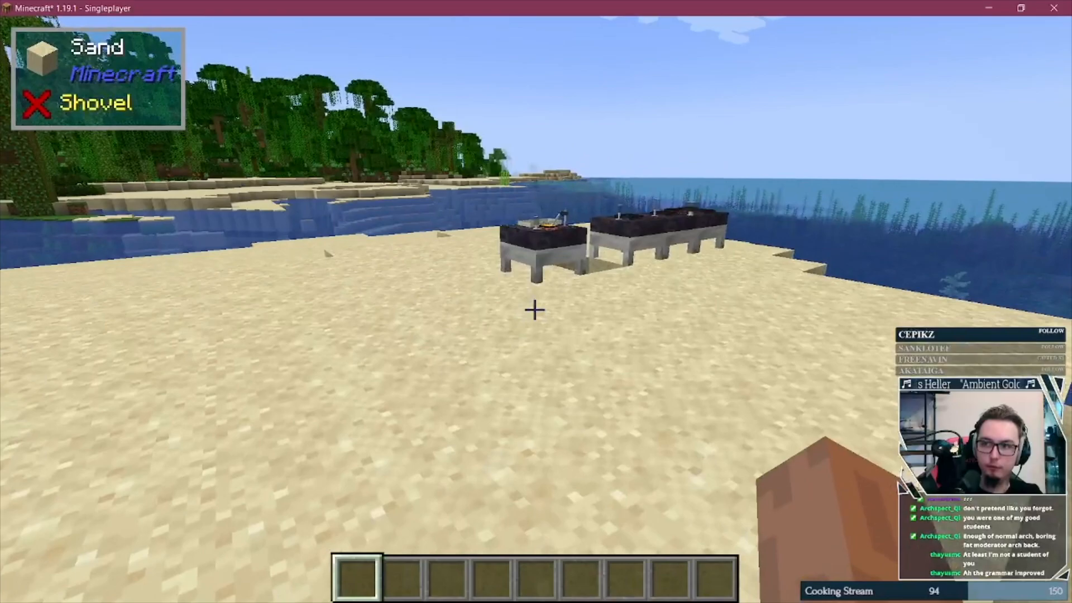
key(Escape)
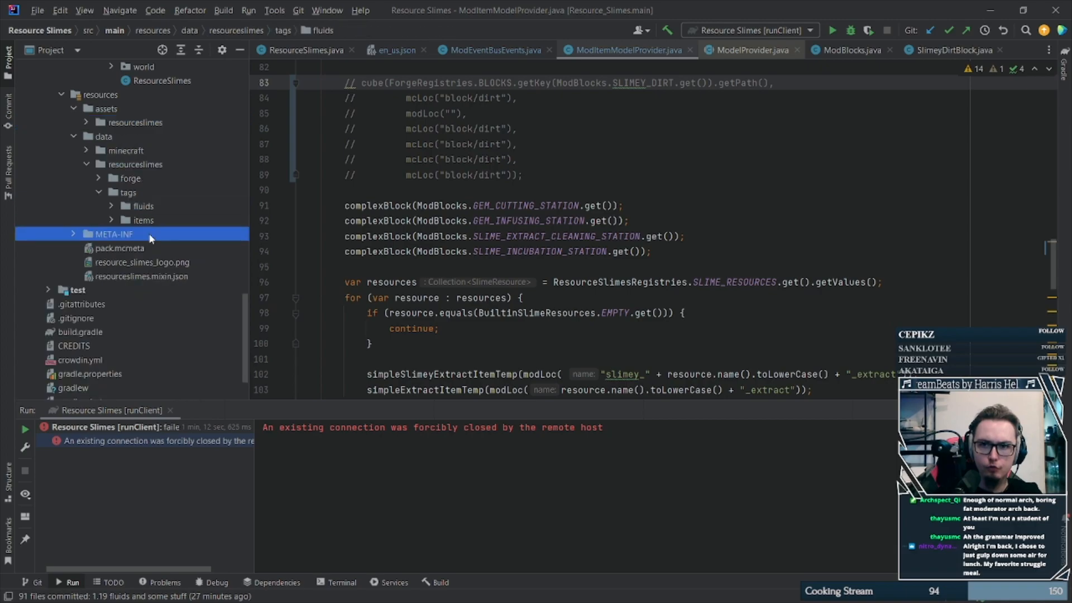
click(142, 276)
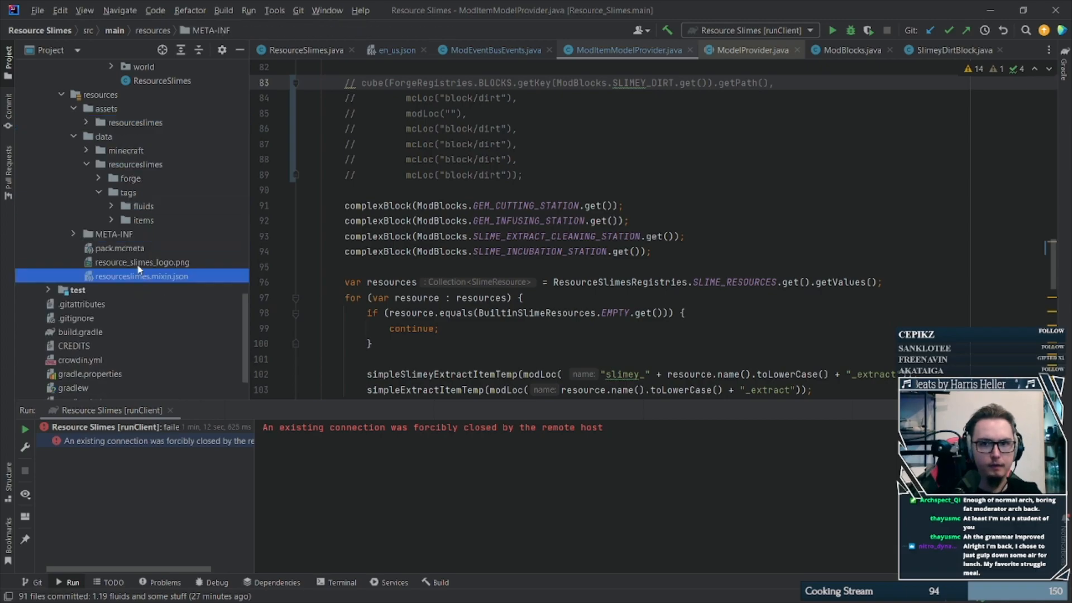